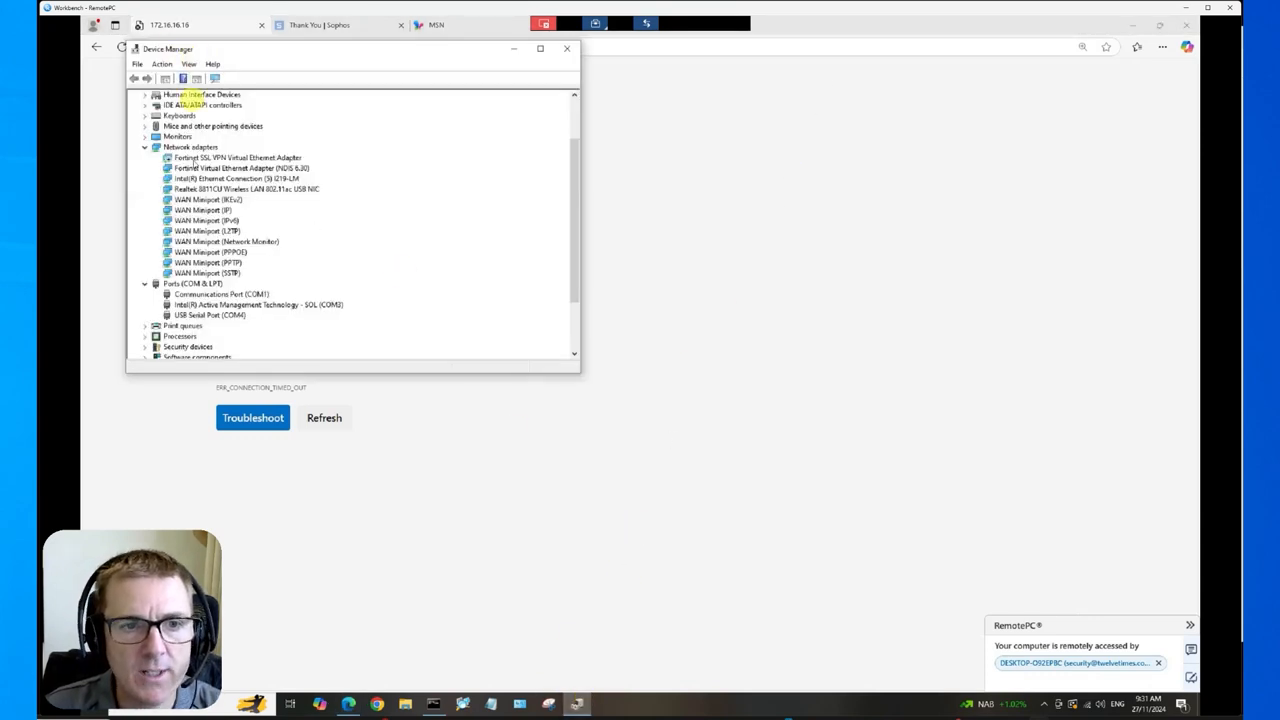
- Check the USB serial port in Device Manager, then search for and launch PuTTY
{"action": "left_click", "coordinate": [209, 315]}
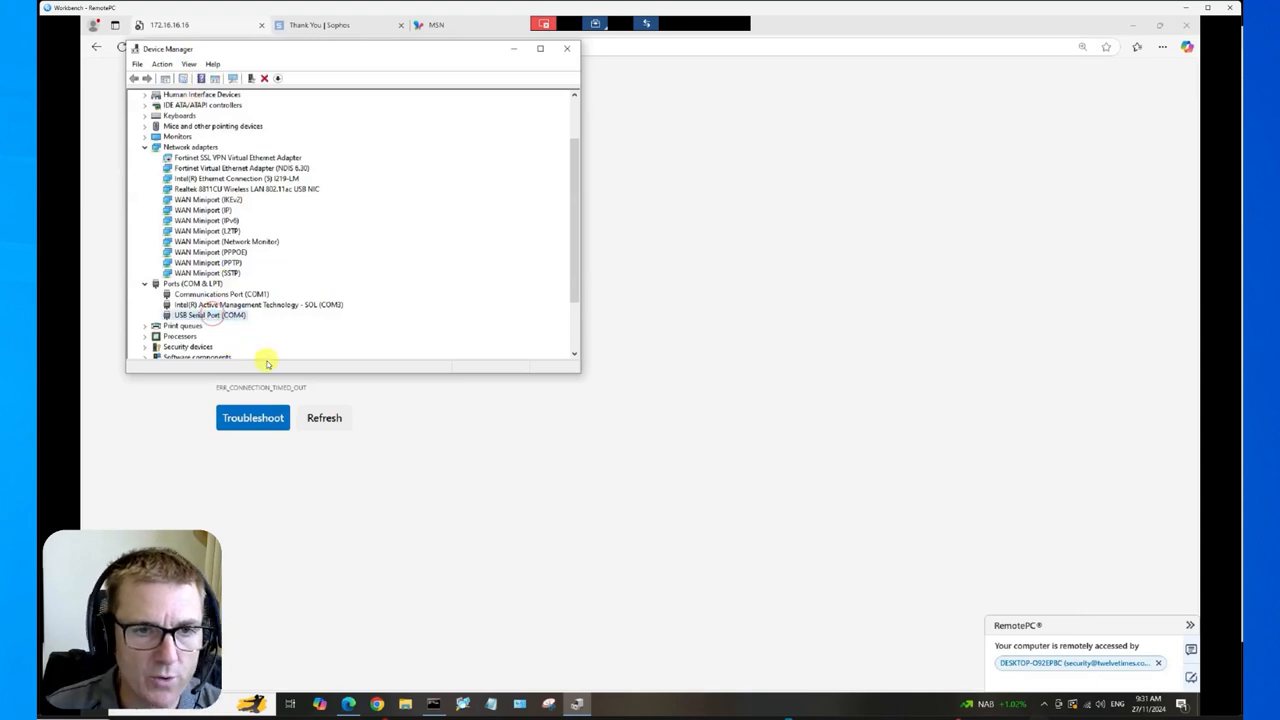
{"action": "left_click", "coordinate": [210, 314]}
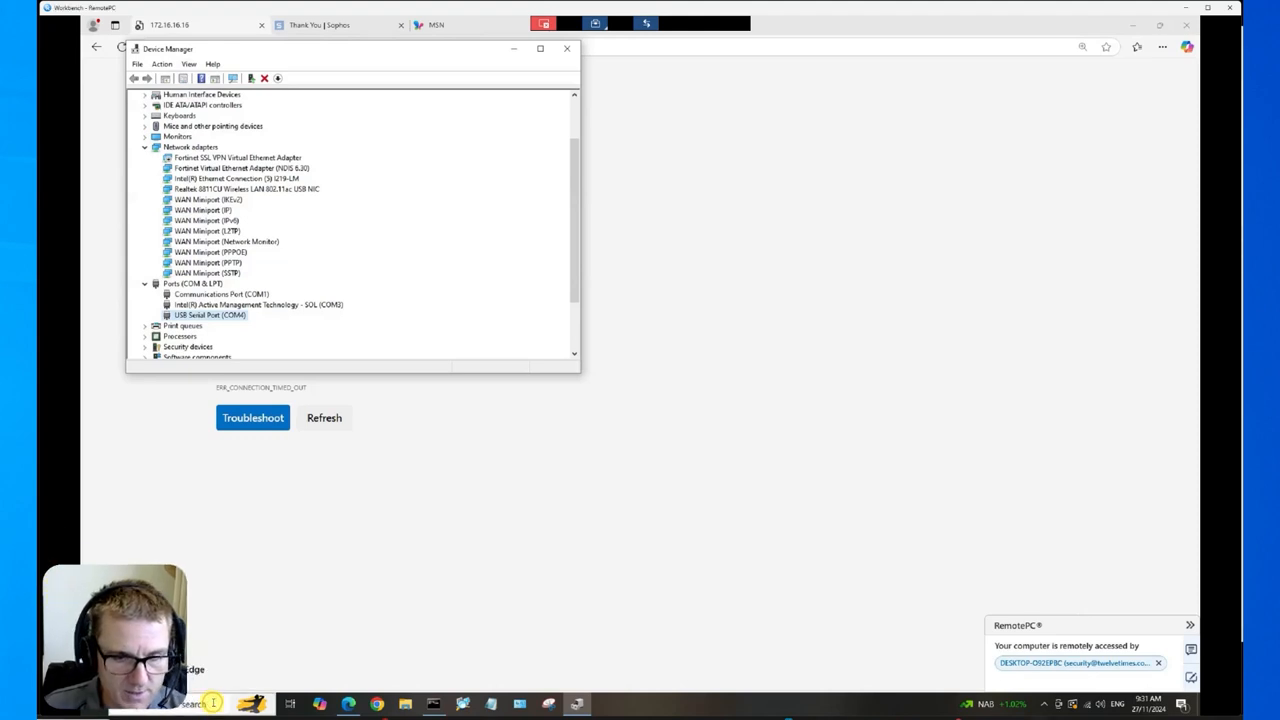
{"action": "left_click", "coordinate": [190, 704]}
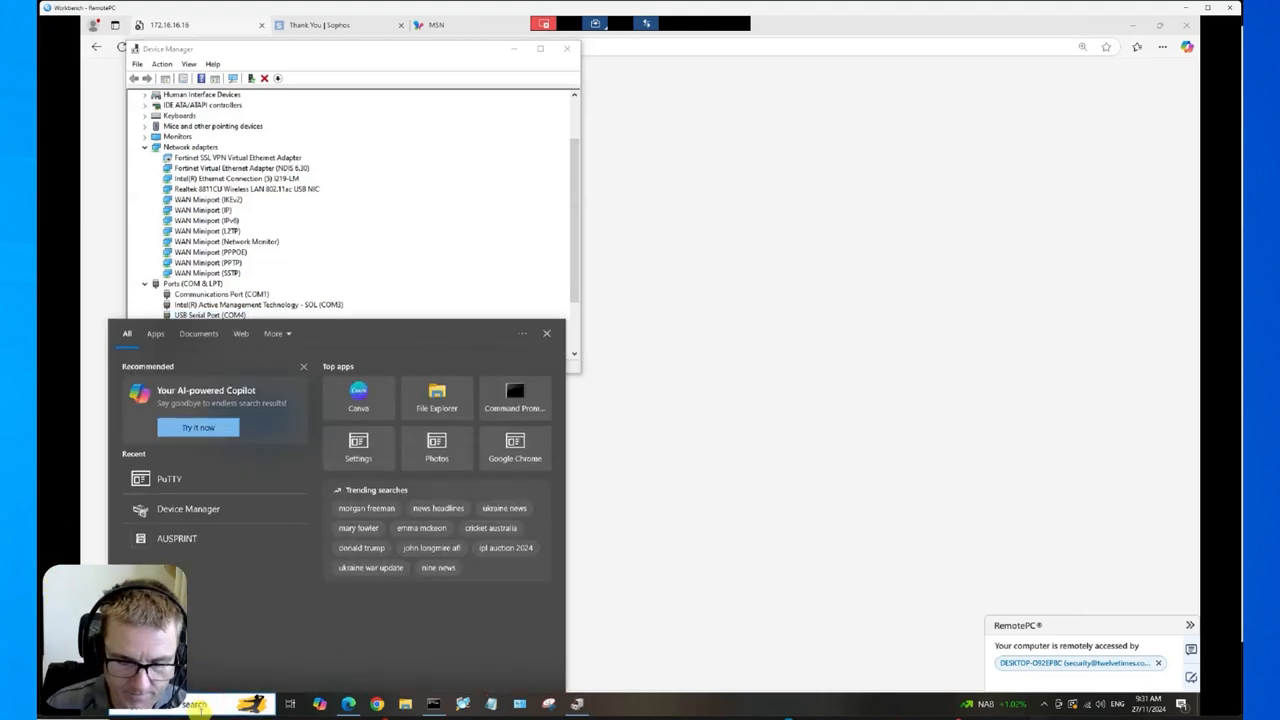
{"action": "type", "text": "putty"}
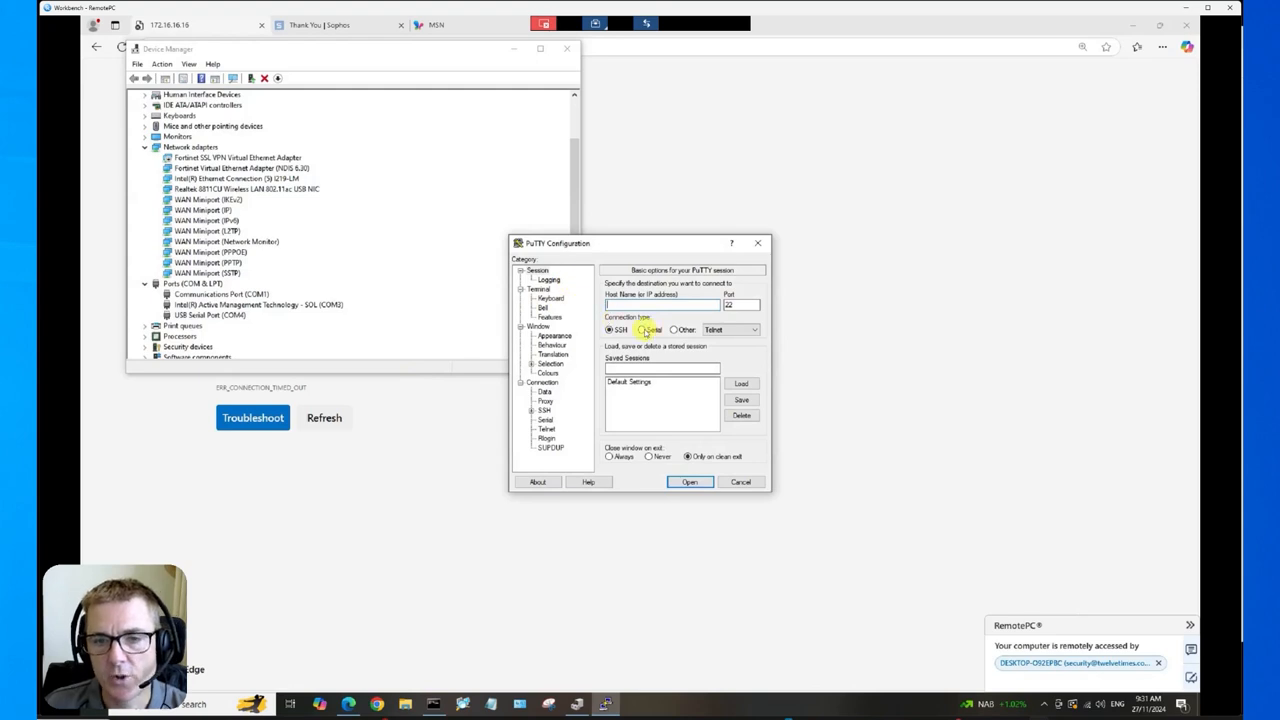
- Choose the Serial connection type for COM4 at 38400 and start the console session
{"action": "left_click", "coordinate": [641, 330]}
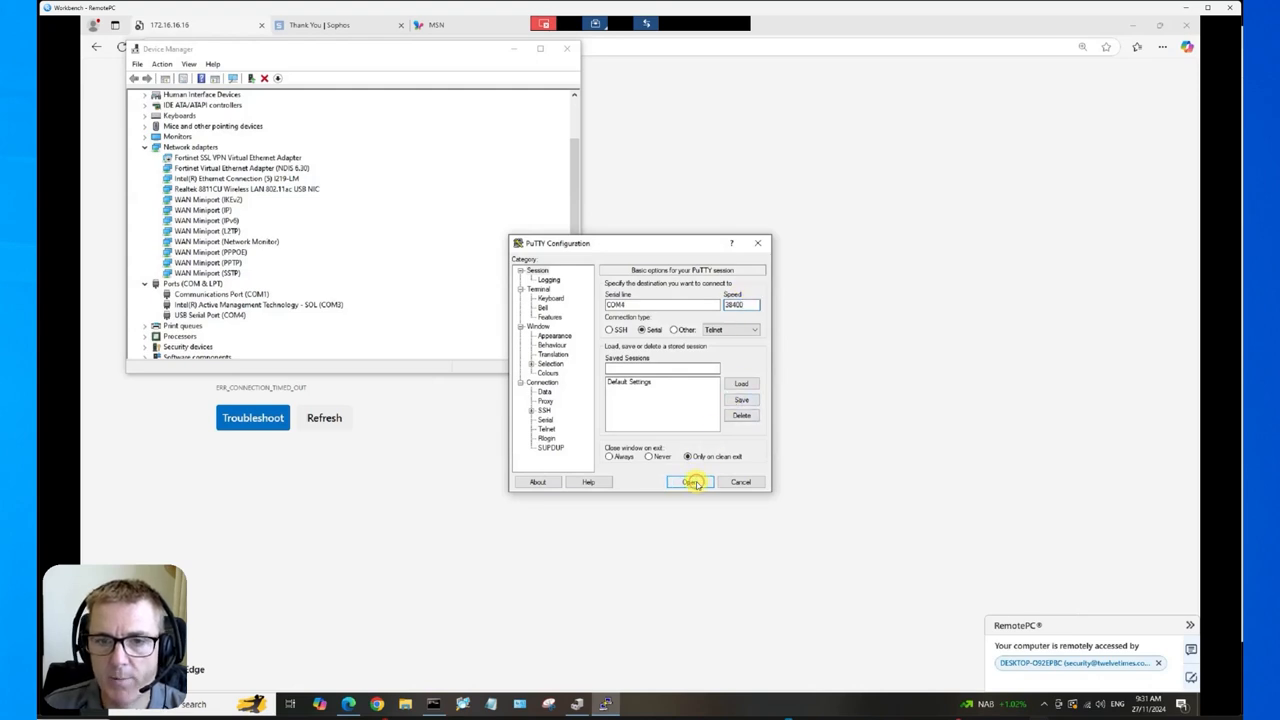
{"action": "left_click", "coordinate": [690, 482]}
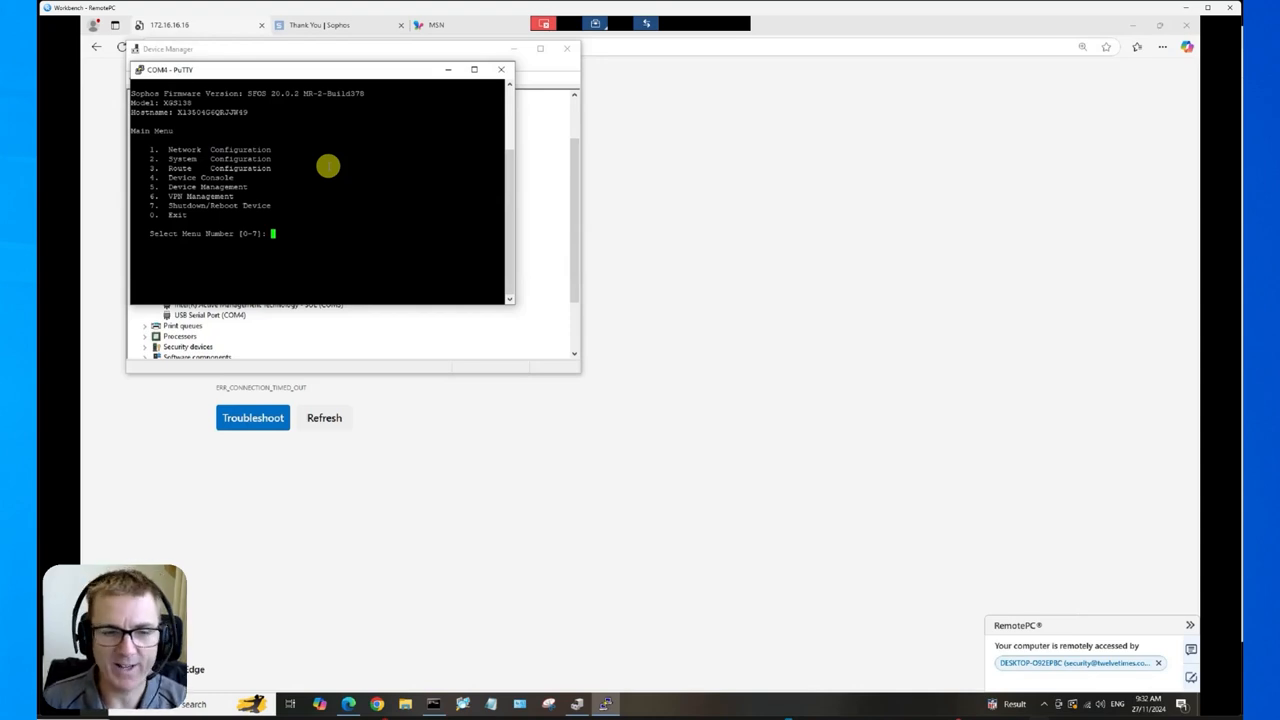
{"action": "mouse_move", "coordinate": [325, 161]}
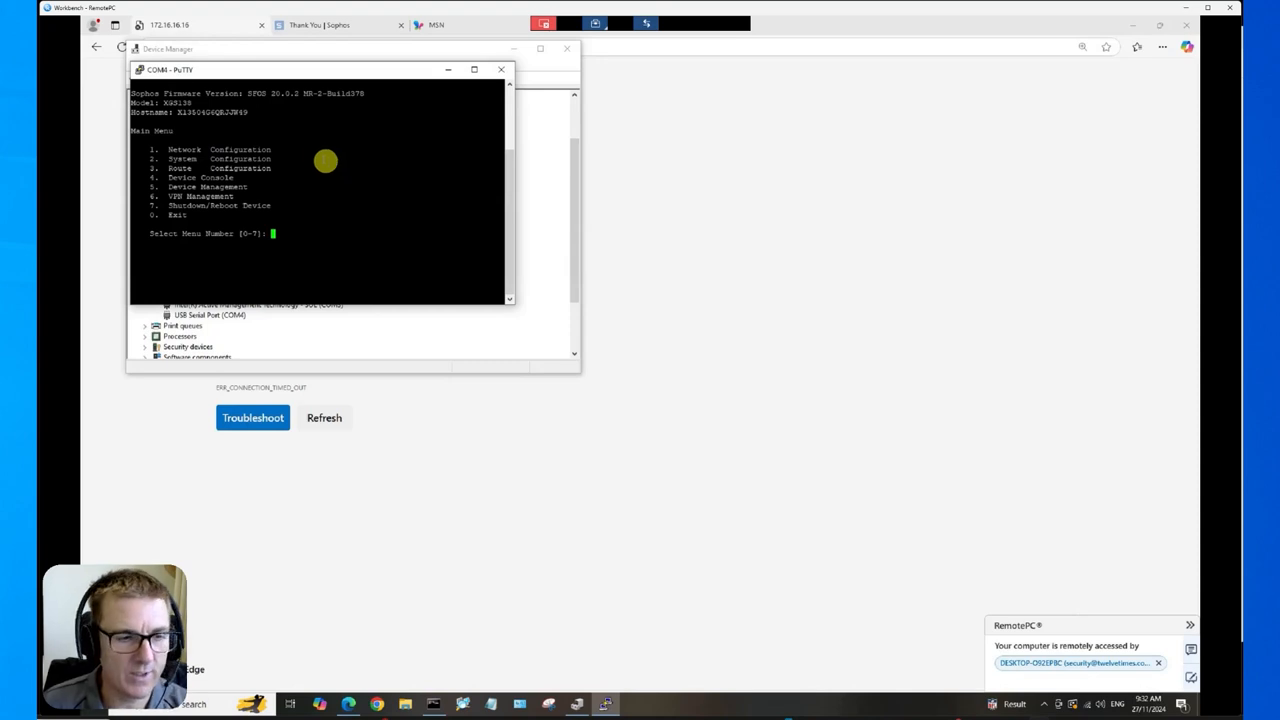